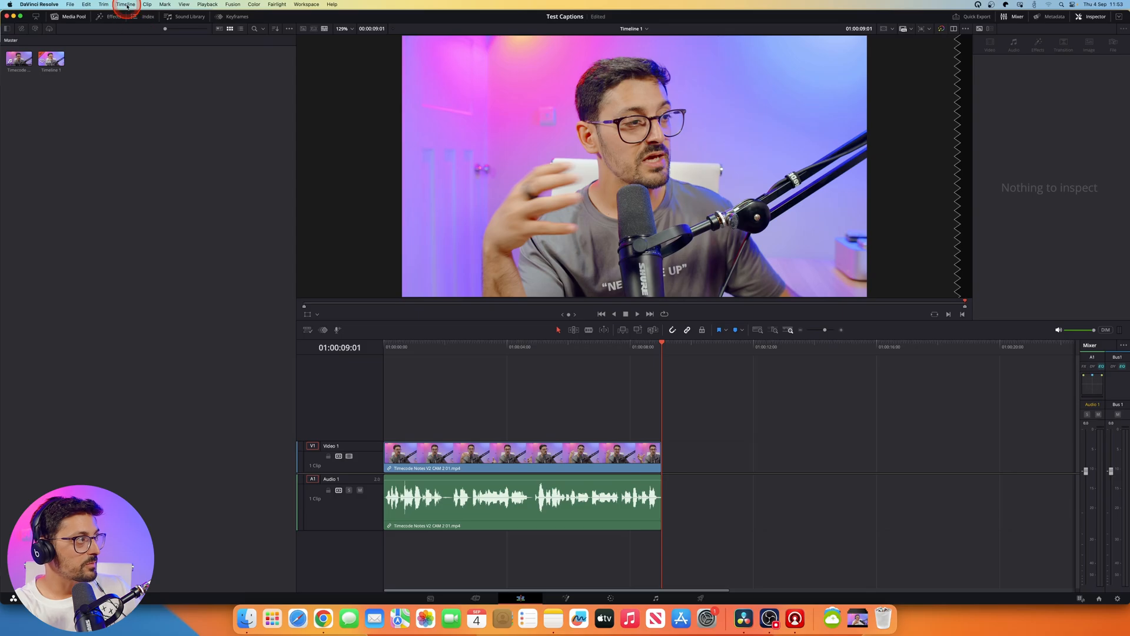
- Start Create Subtitles from Audio via the Timeline menu's AI Tools
left_click(126, 5)
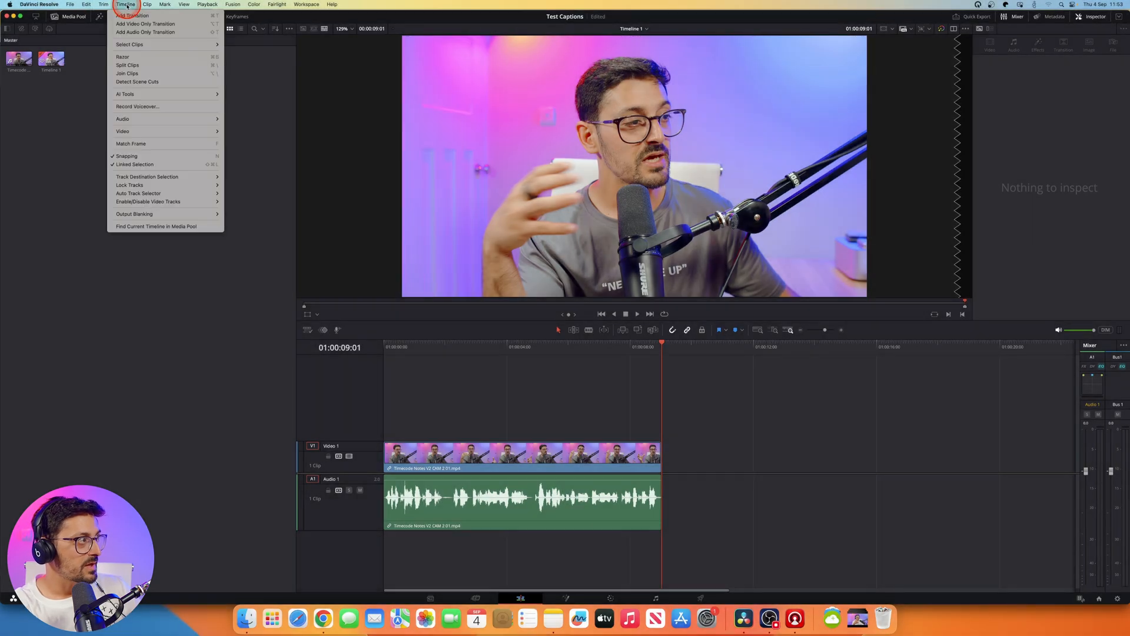
mouse_move(126, 95)
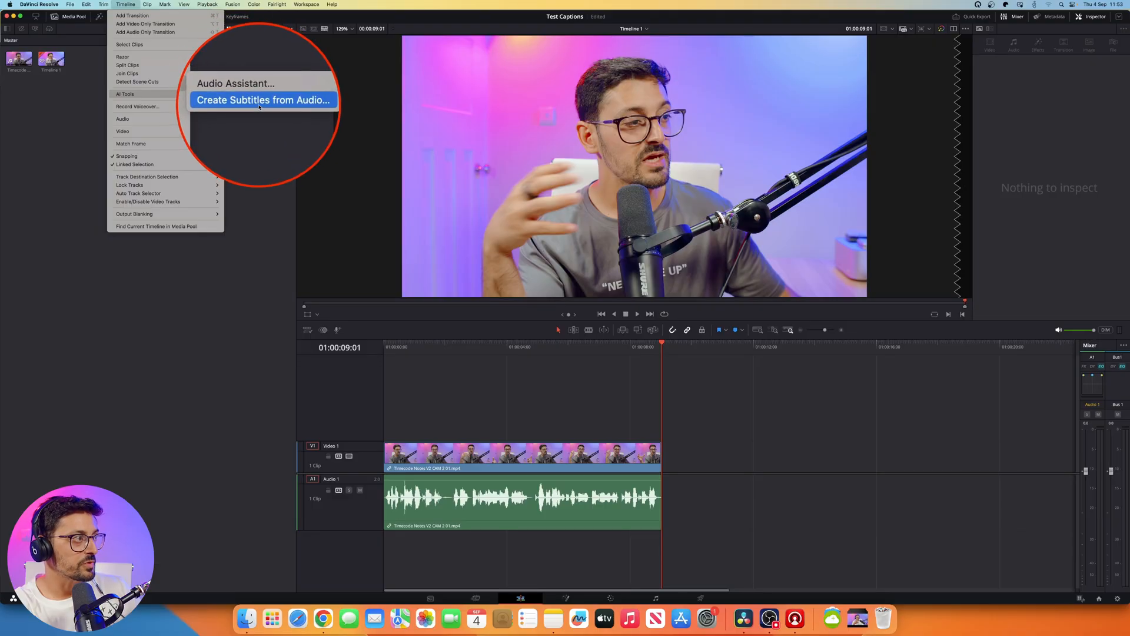
left_click(263, 99)
type("15")
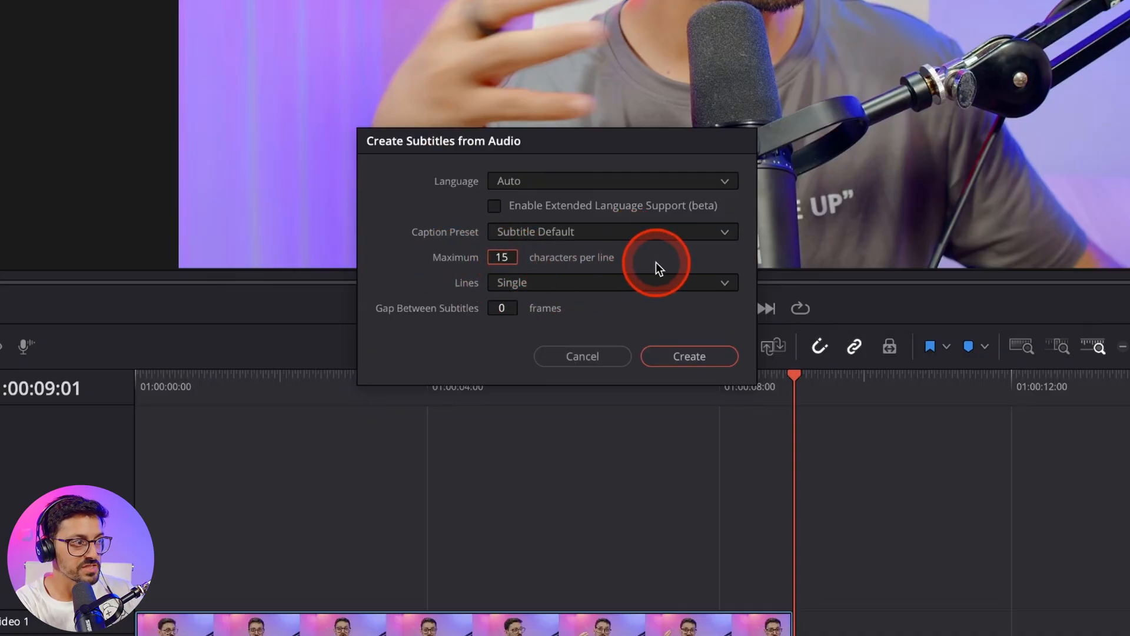
mouse_move(509, 278)
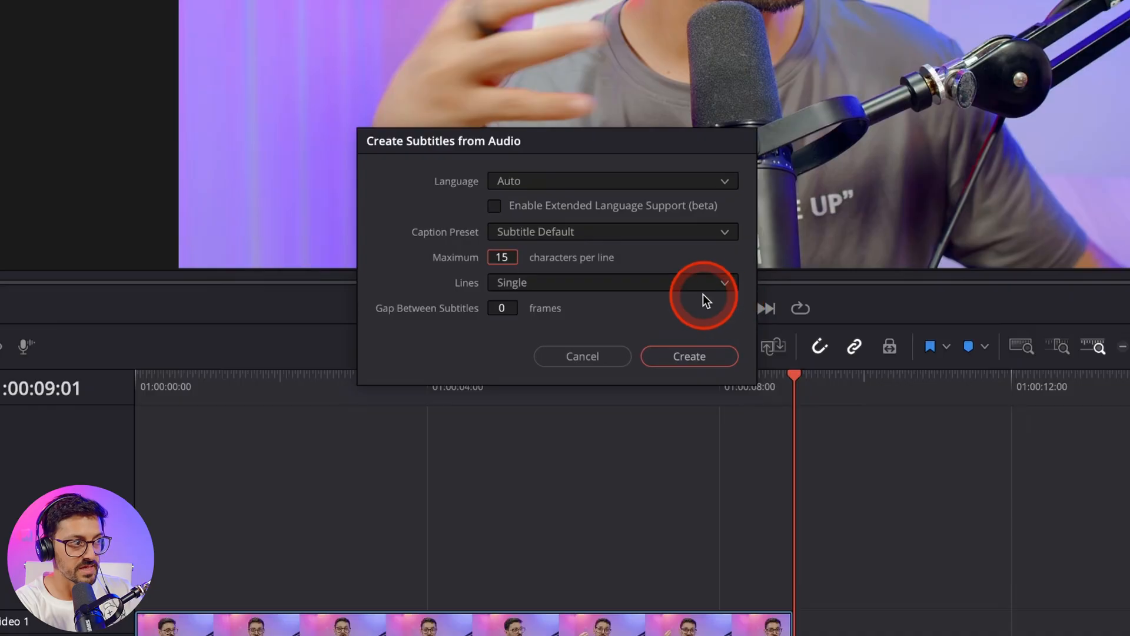
- Create the subtitles with a 15-character maximum per line and single lines
left_click(689, 355)
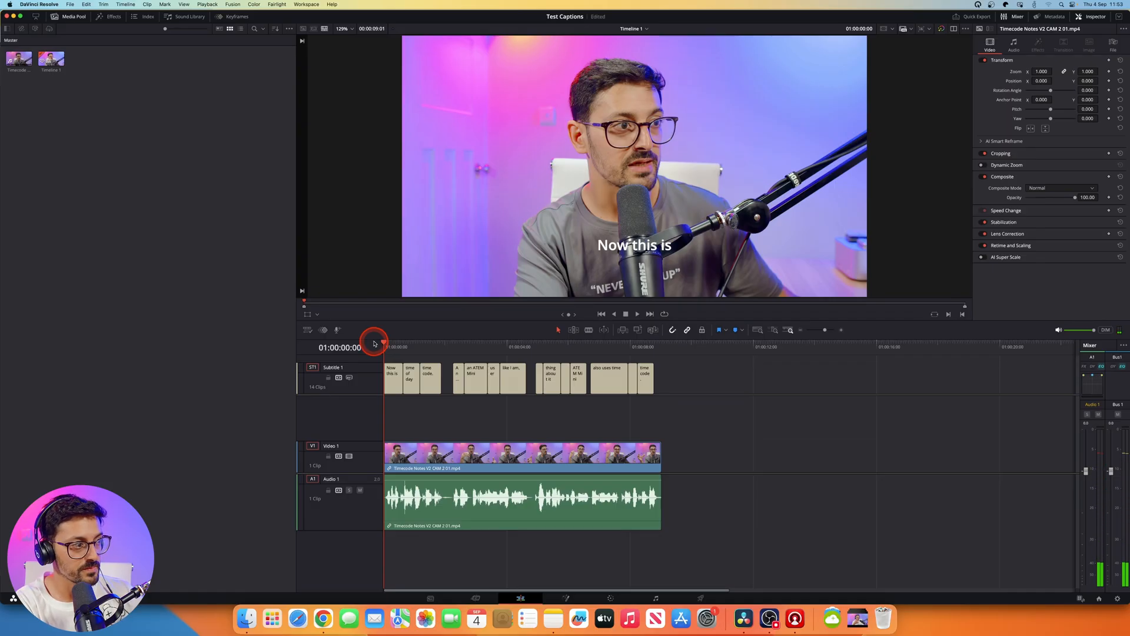
- Scrub from the timeline start to preview captions such as 'time of day' in the viewer
left_click(637, 313)
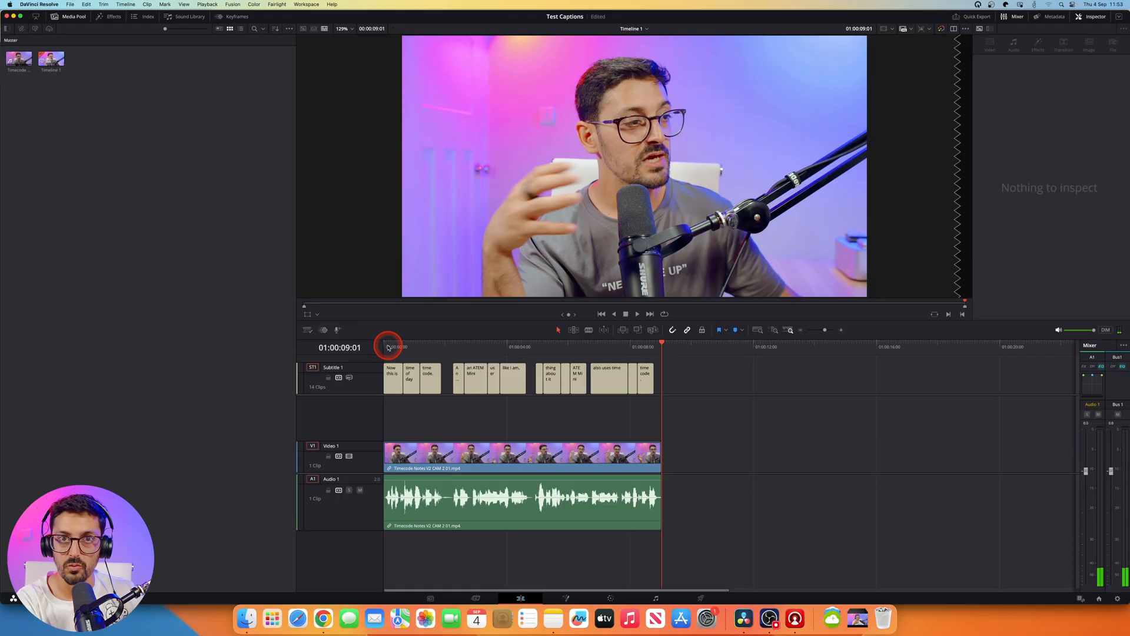
left_click(388, 343)
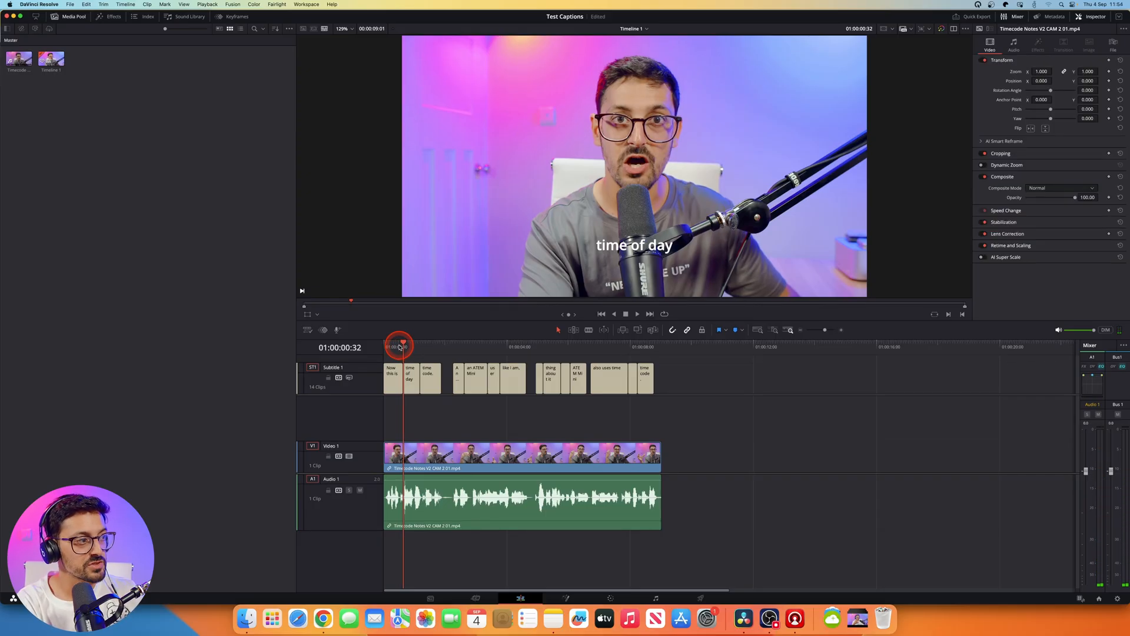
left_click(394, 374)
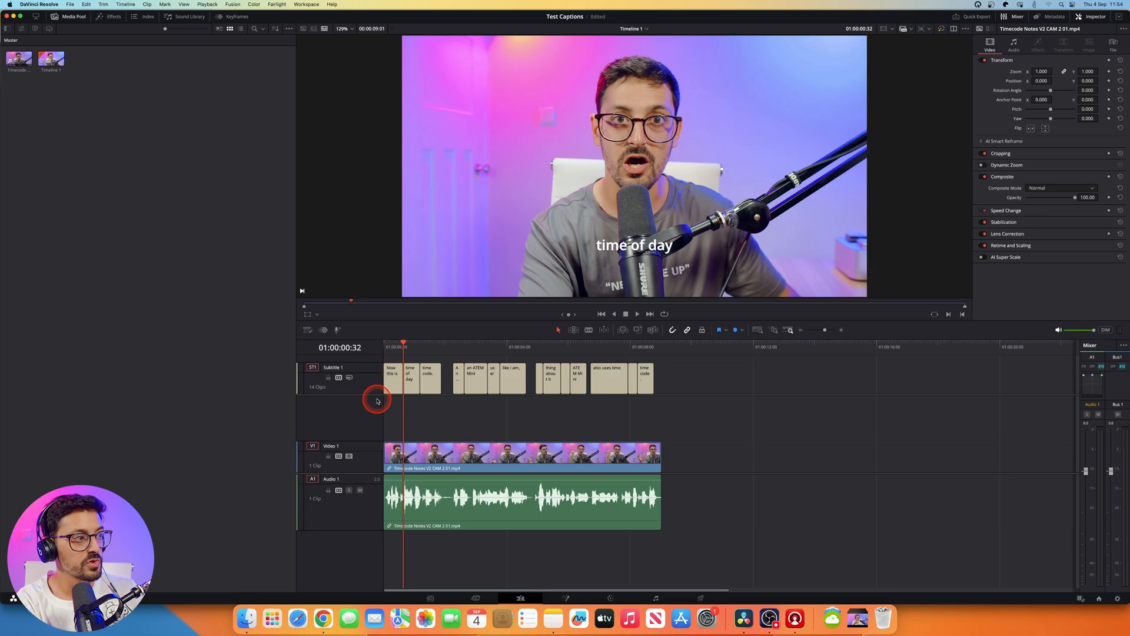
- Inspect the subtitle track's caption list, checking 'Now this is' and 'time of day'
left_click(395, 378)
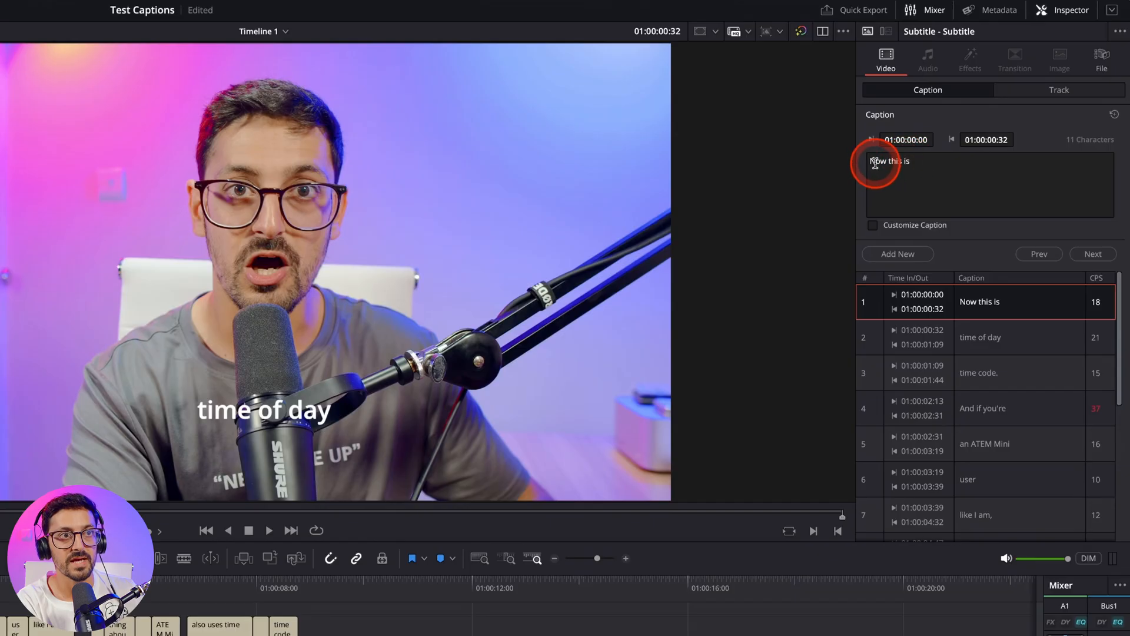
left_click(876, 163)
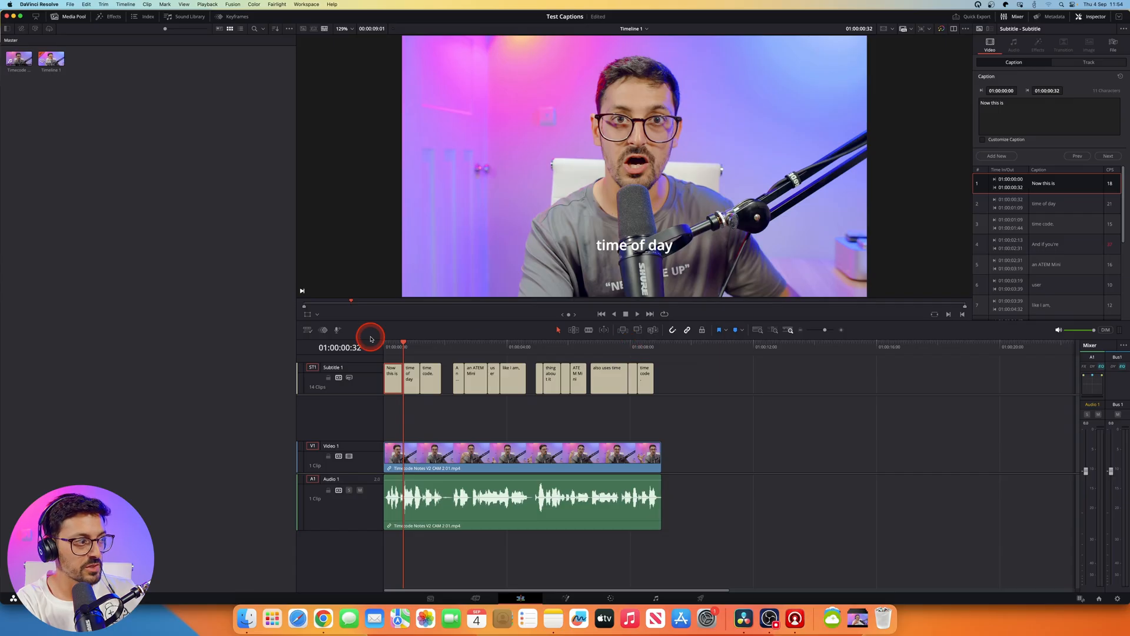
left_click(402, 374)
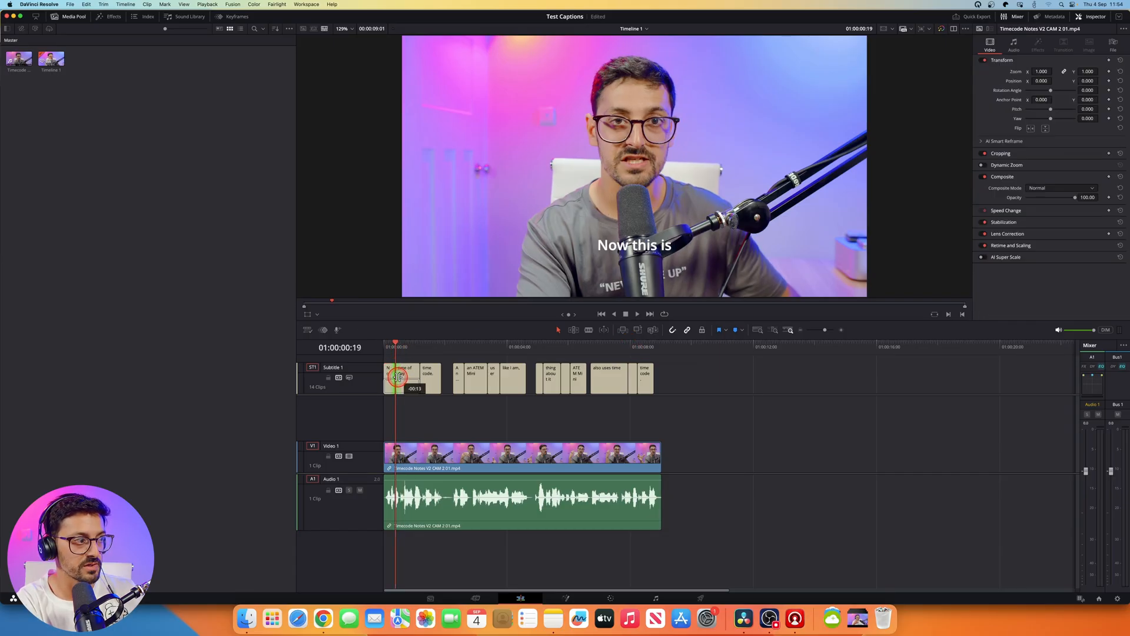
left_click(407, 374)
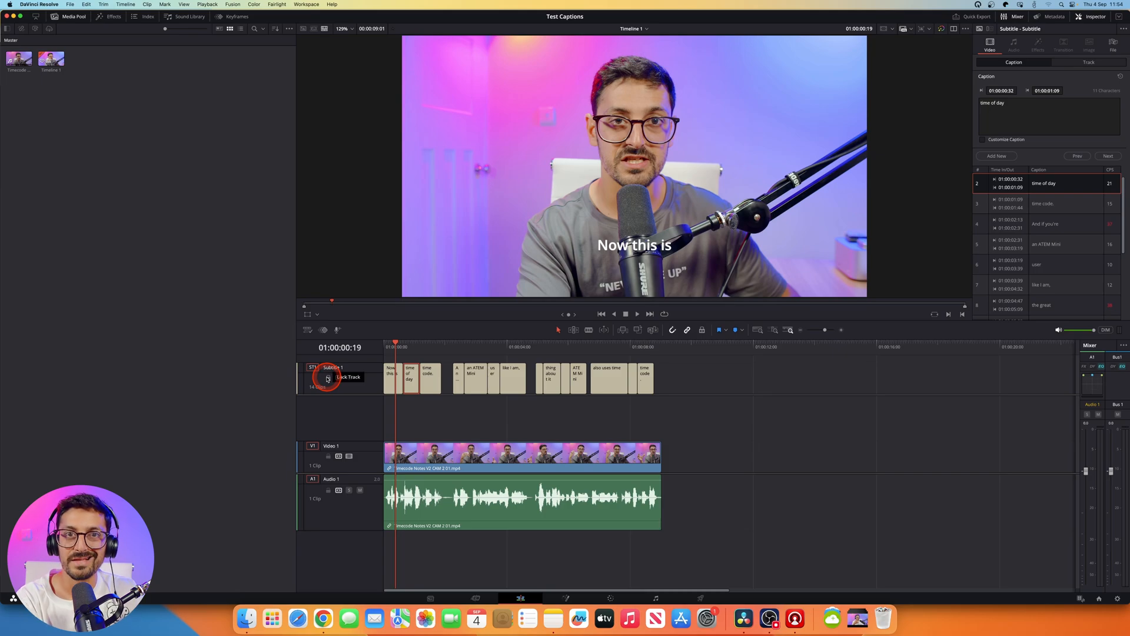
mouse_move(180, 204)
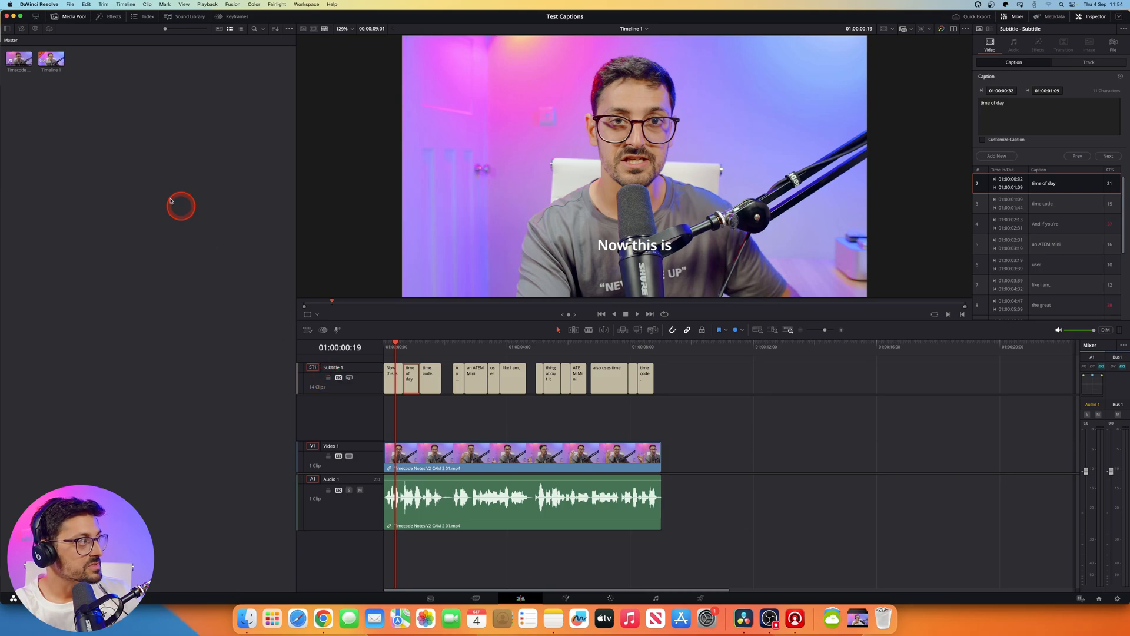
mouse_move(166, 136)
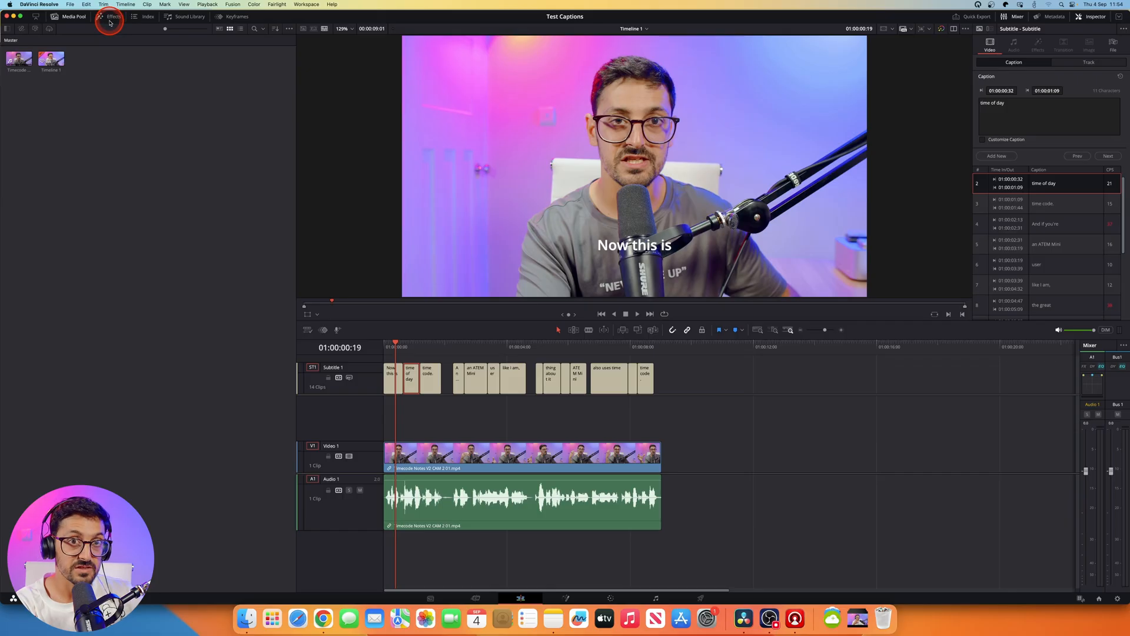
- Show the animated subtitle templates under Effects > Toolbox > Titles > Subtitles
left_click(109, 16)
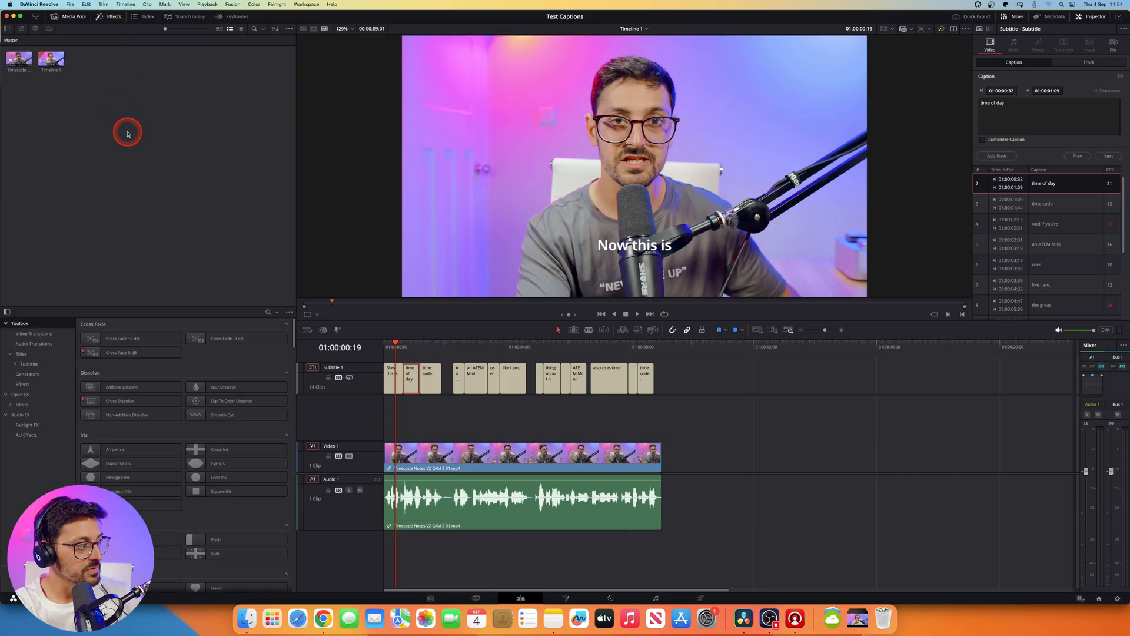
mouse_move(57, 311)
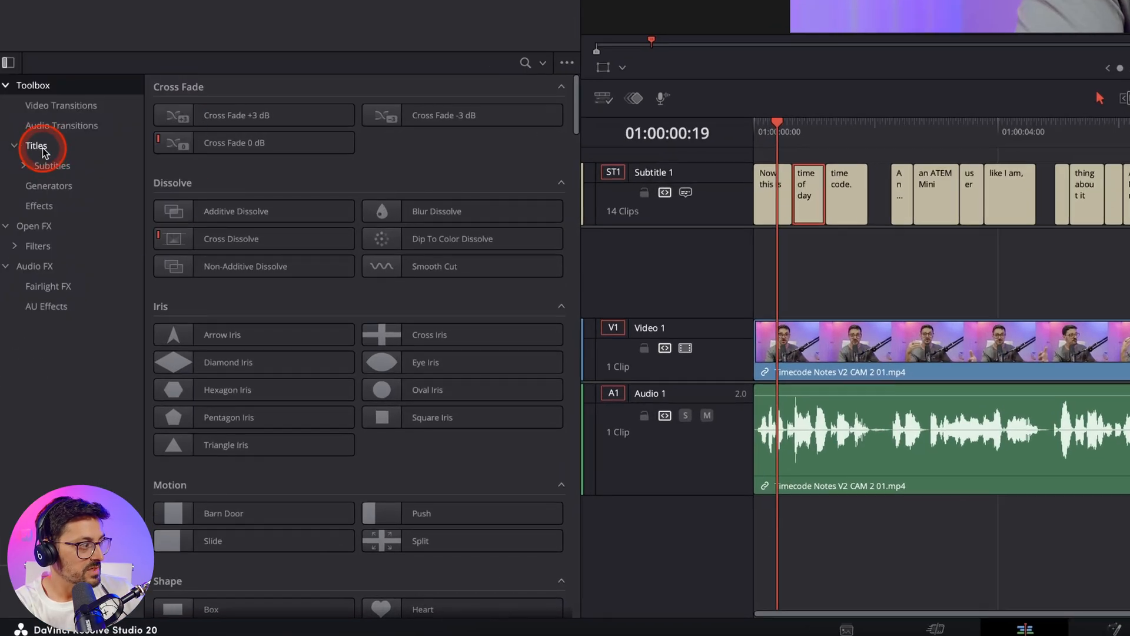
left_click(37, 145)
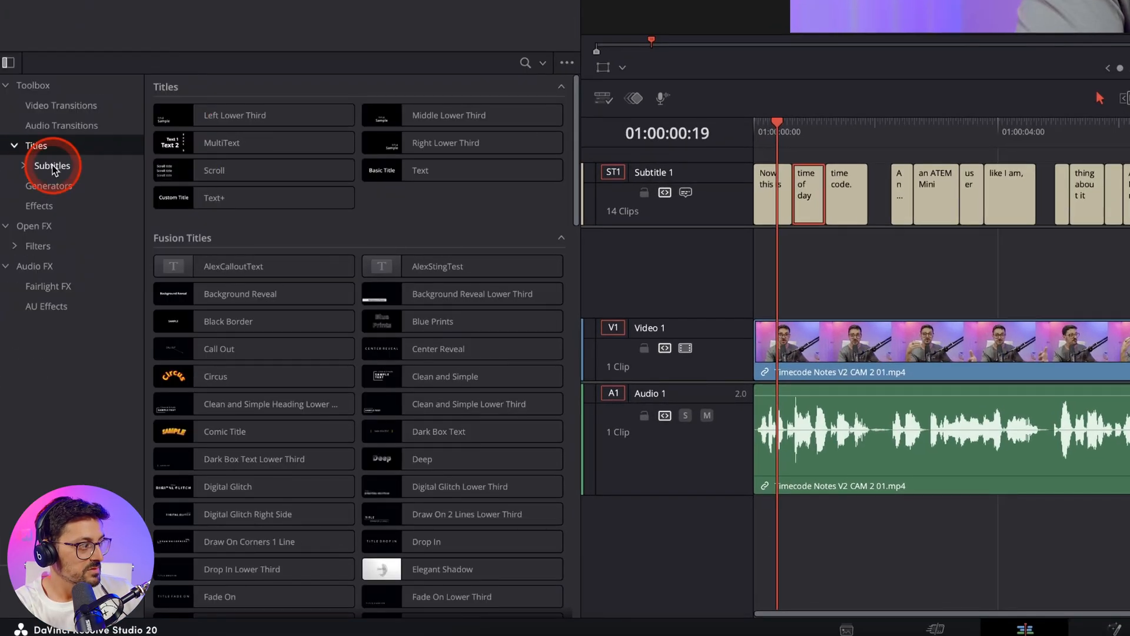
left_click(52, 165)
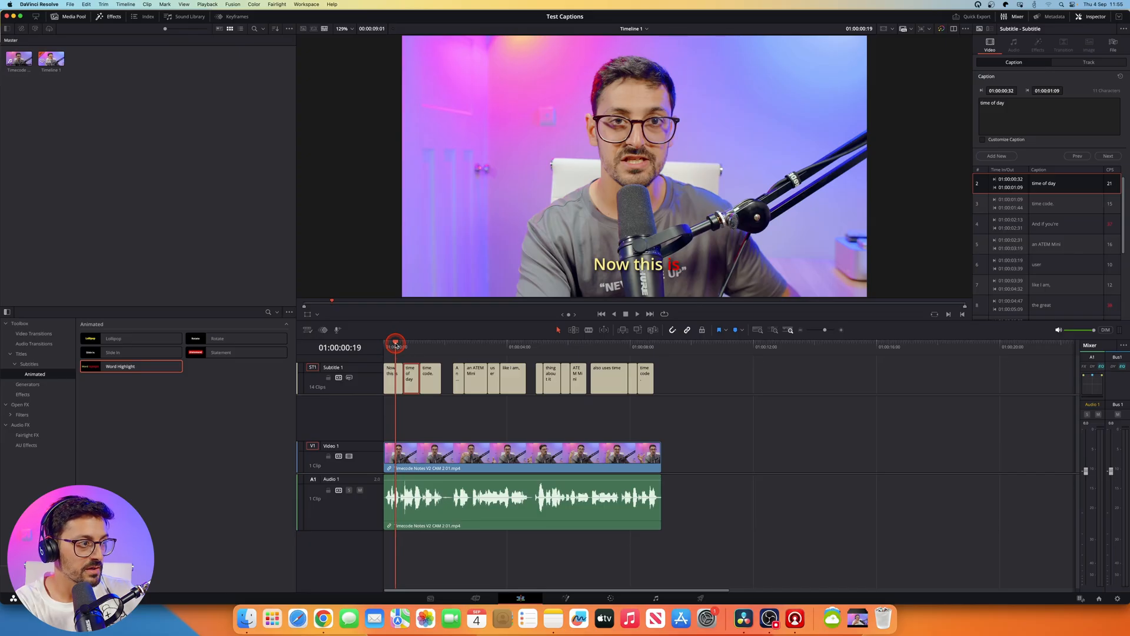
- Play back from the start to preview the Word Highlight style on the subtitles
left_click(388, 346)
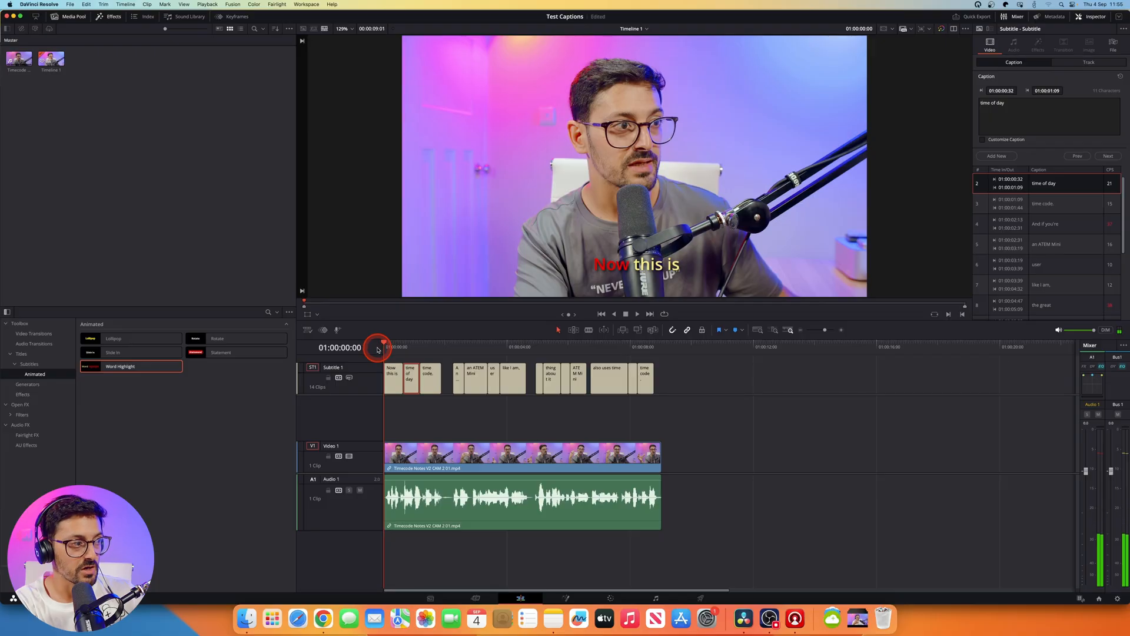
left_click(636, 313)
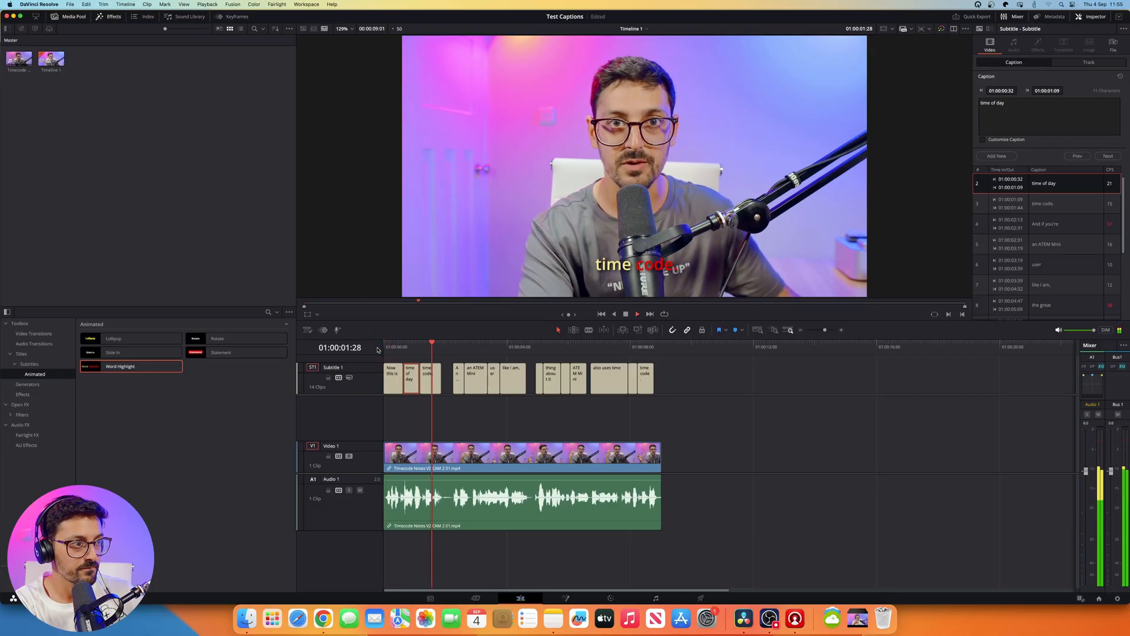
left_click(472, 347)
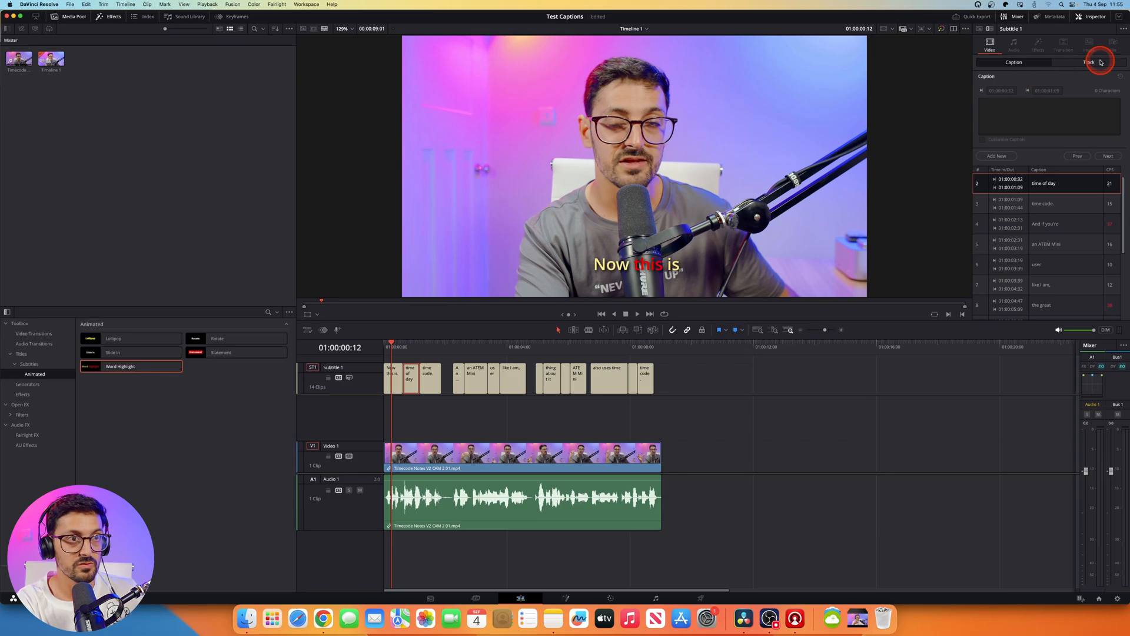
- Set the track's text and highlight colors to white with a red background box enabled
left_click(1090, 63)
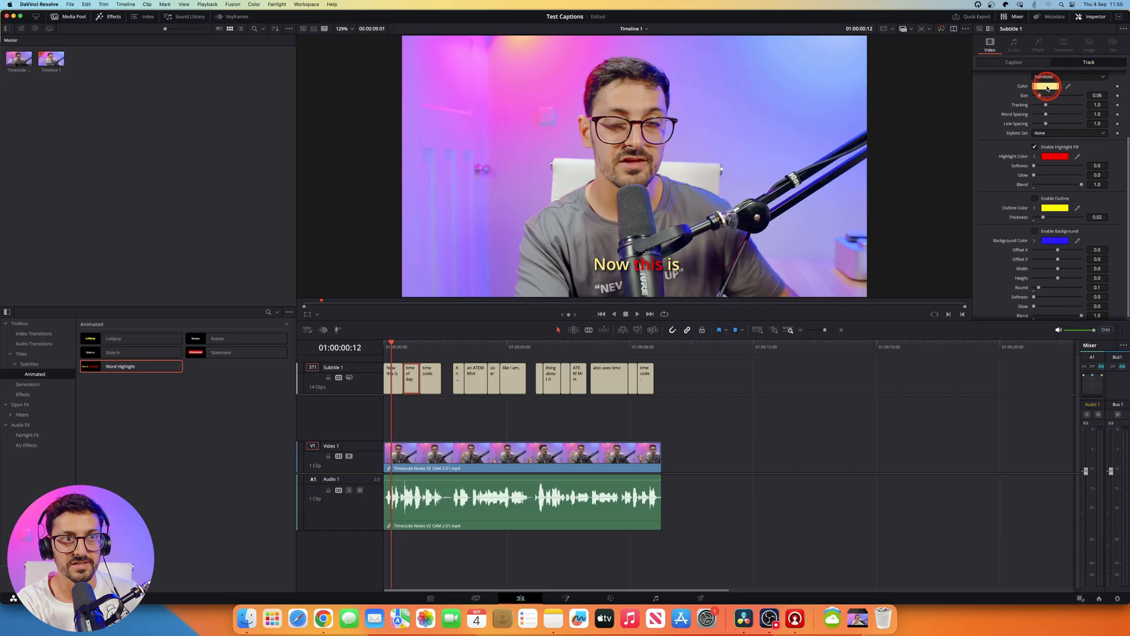
left_click(1044, 86)
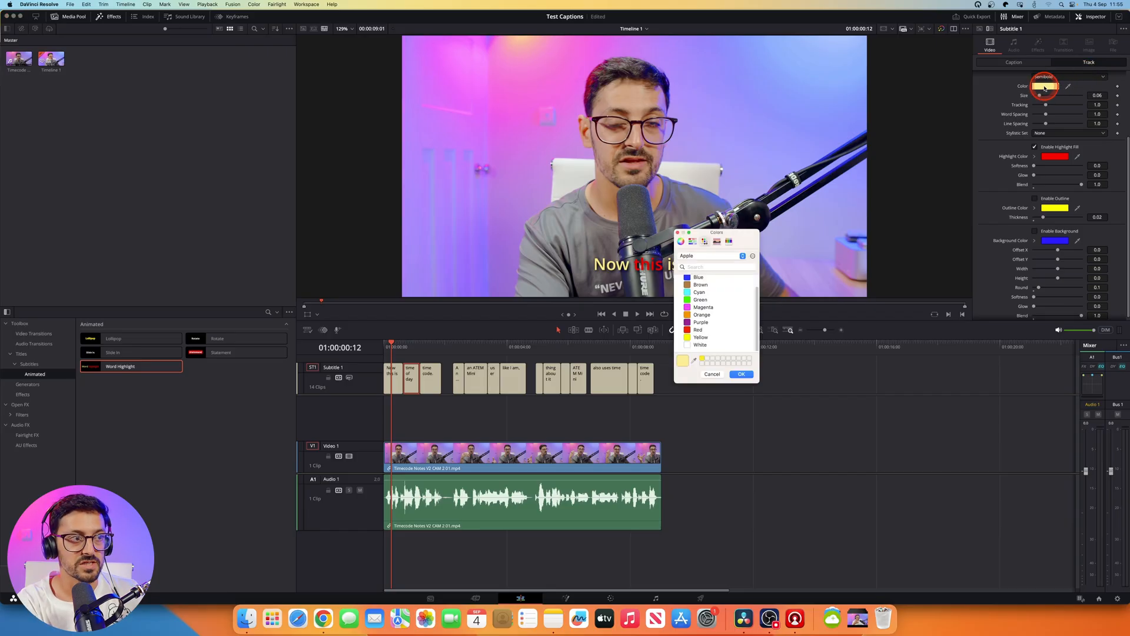
left_click(700, 345)
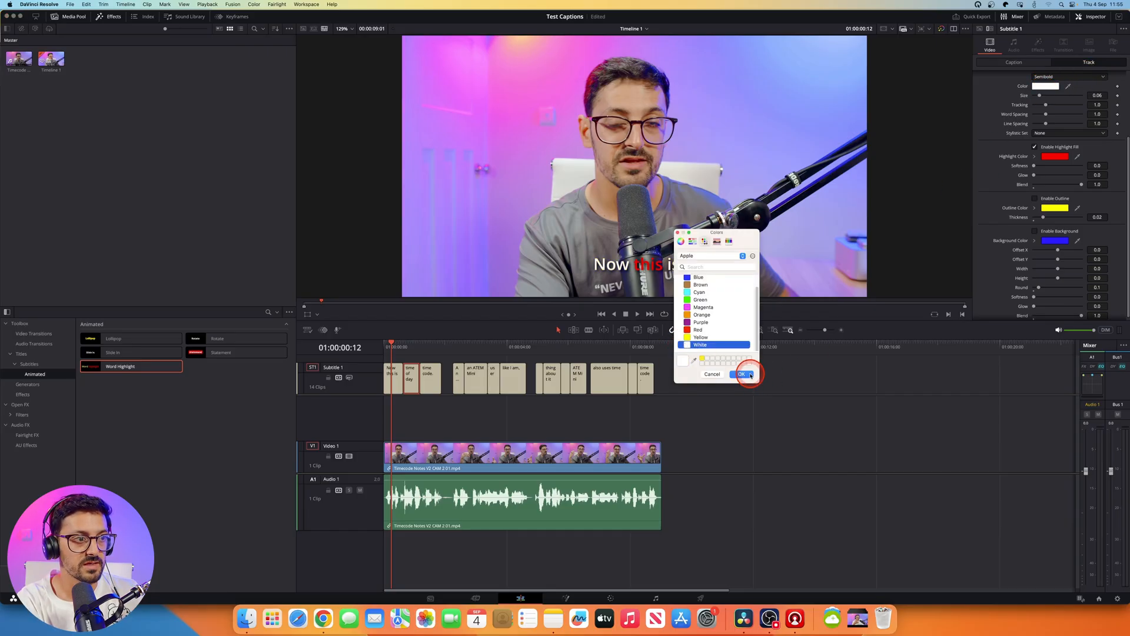
left_click(743, 374)
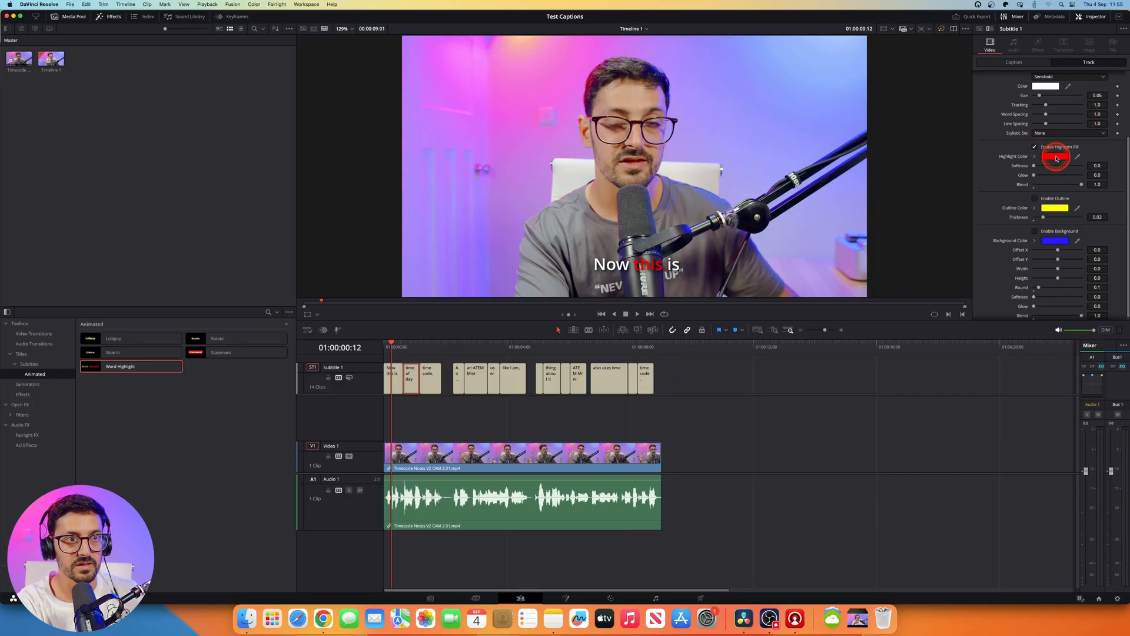
left_click(1054, 157)
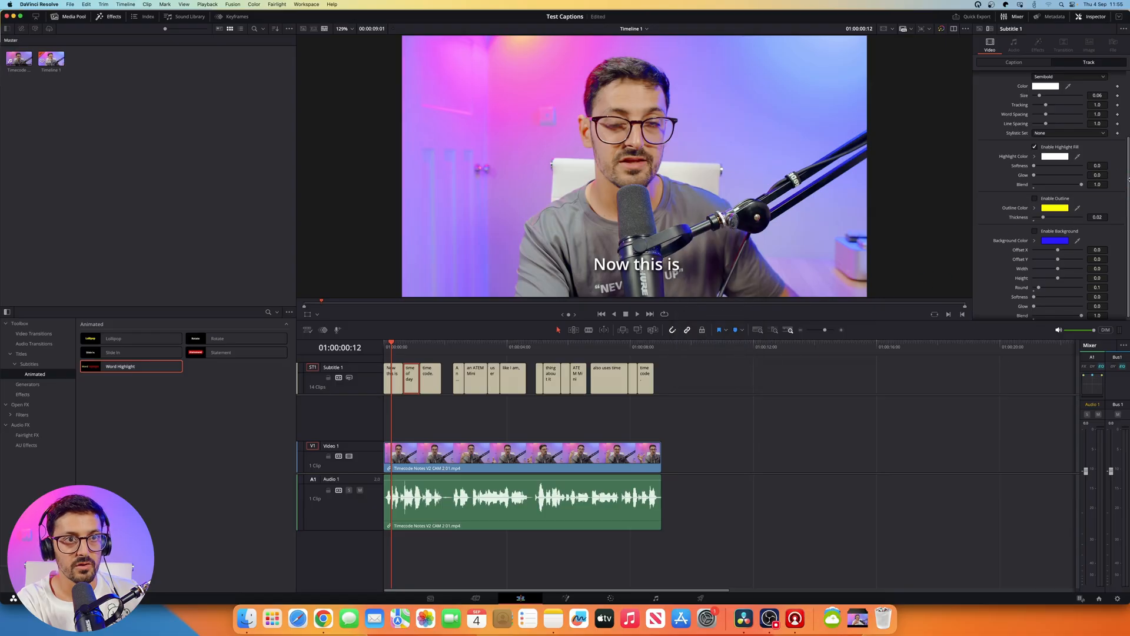
left_click(1034, 227)
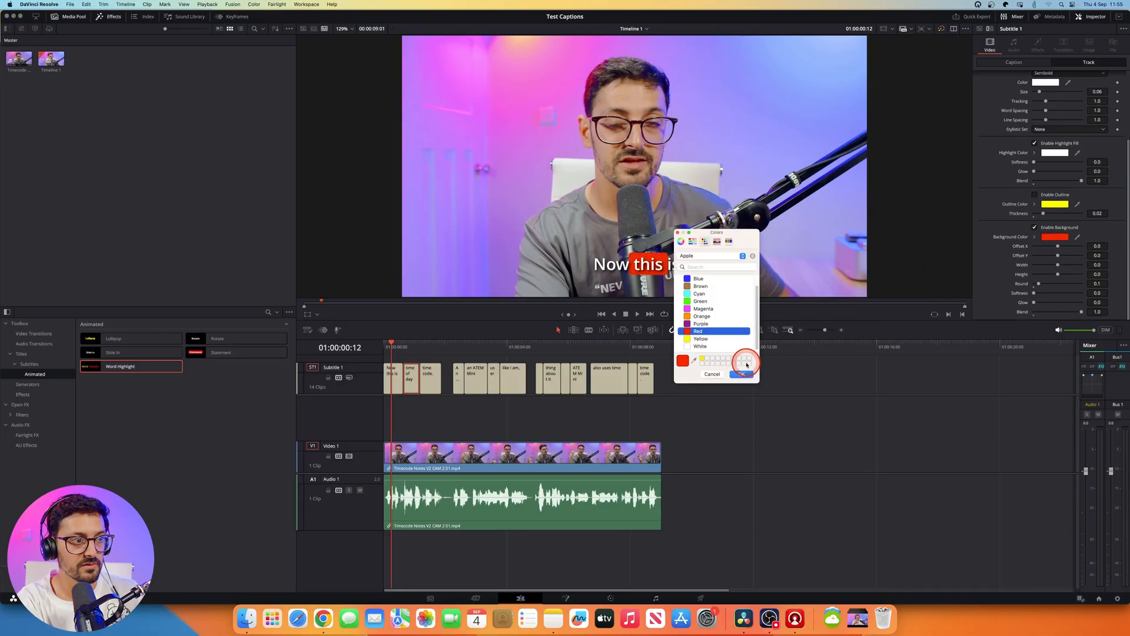
left_click(740, 374)
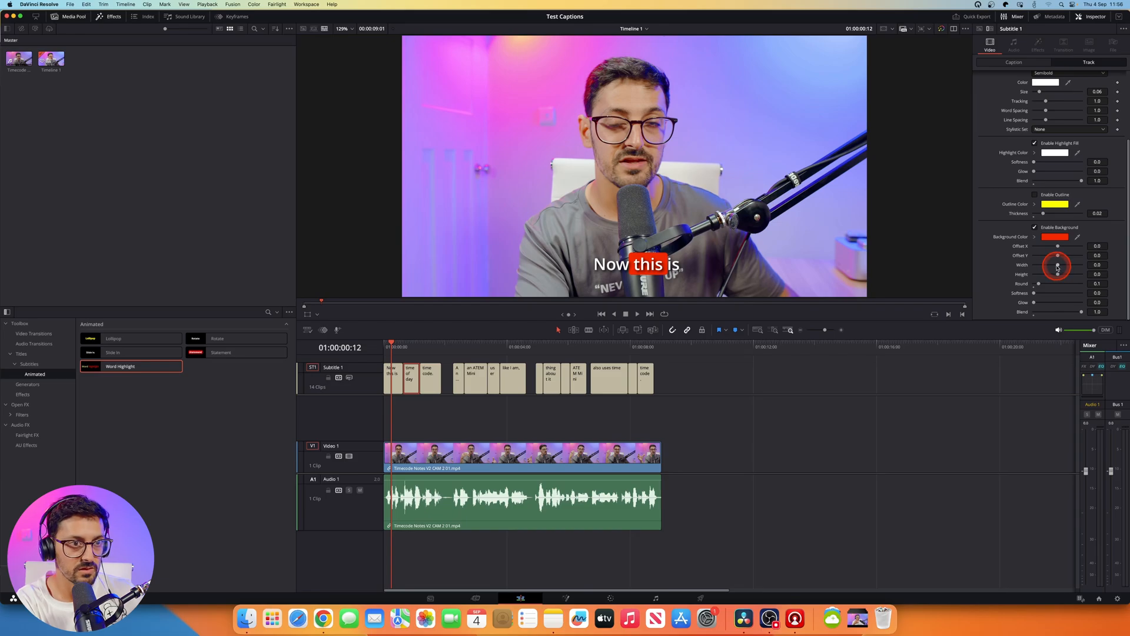
- Reduce the red box's width and height and nudge its X/Y offsets to fit the word
left_click_drag(1059, 259, 1054, 268)
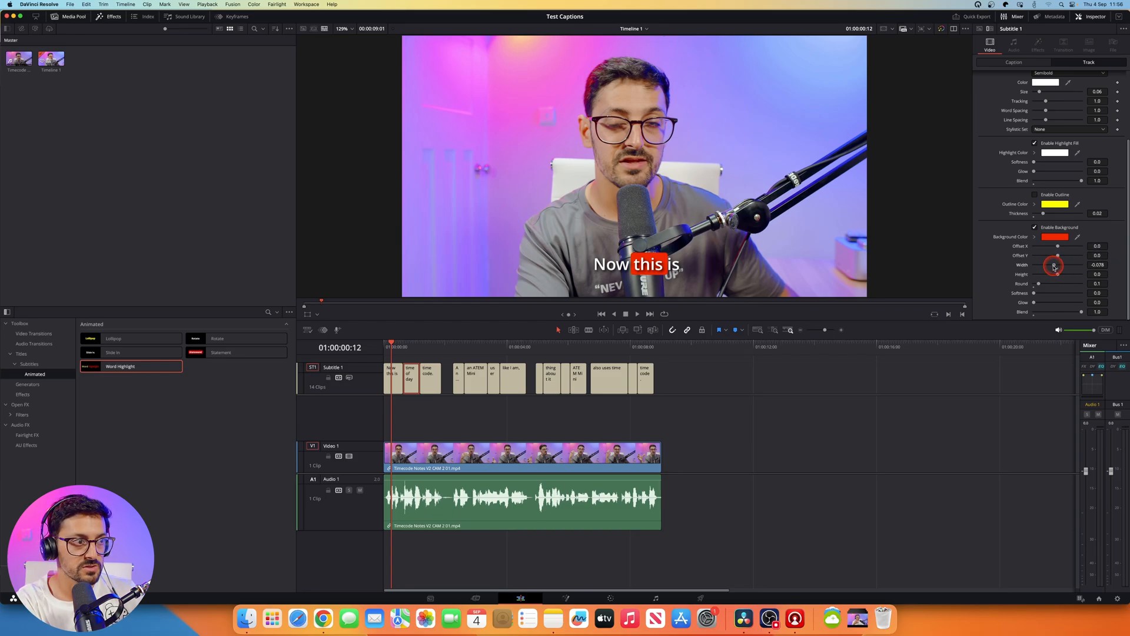
left_click_drag(1054, 265, 1057, 276)
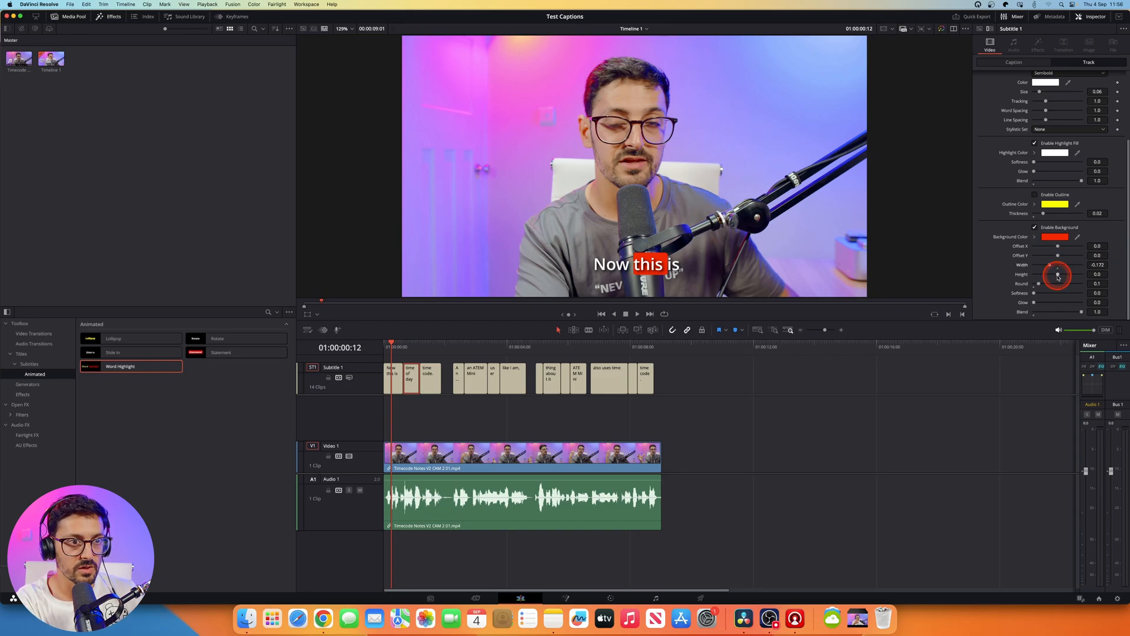
left_click_drag(1056, 276, 1050, 278)
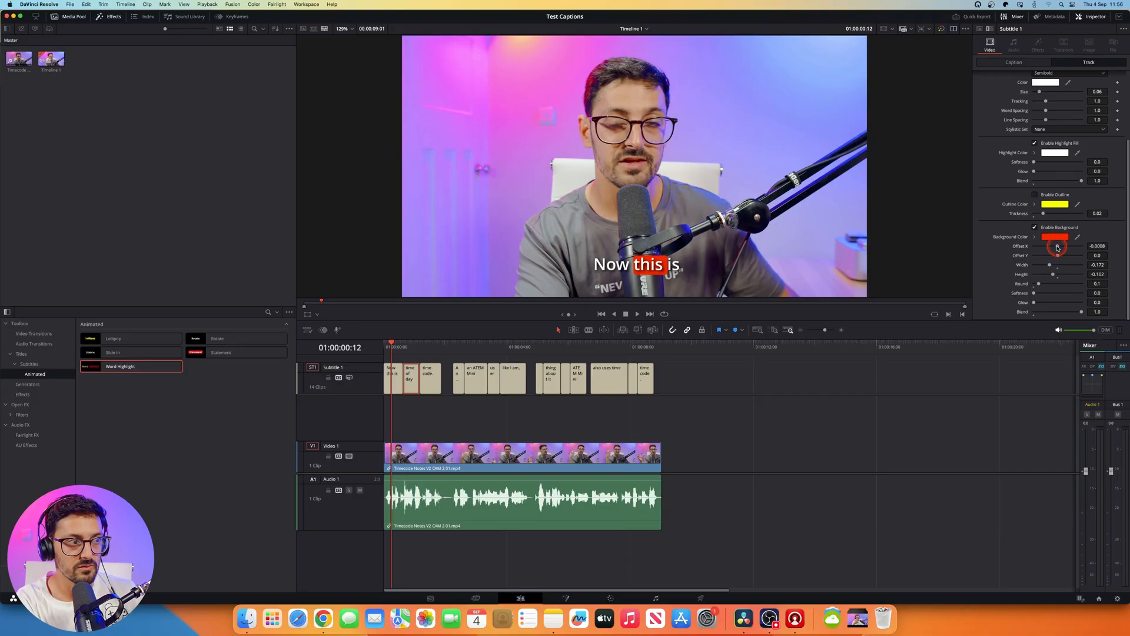
left_click_drag(1057, 246, 1057, 255)
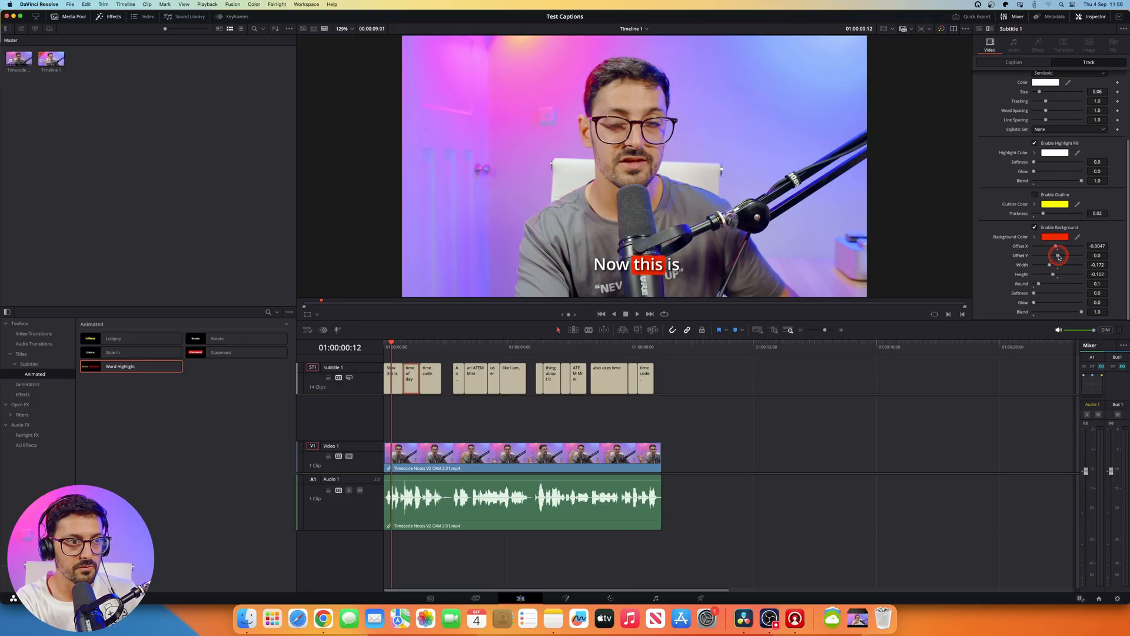
left_click_drag(1059, 255, 1059, 255)
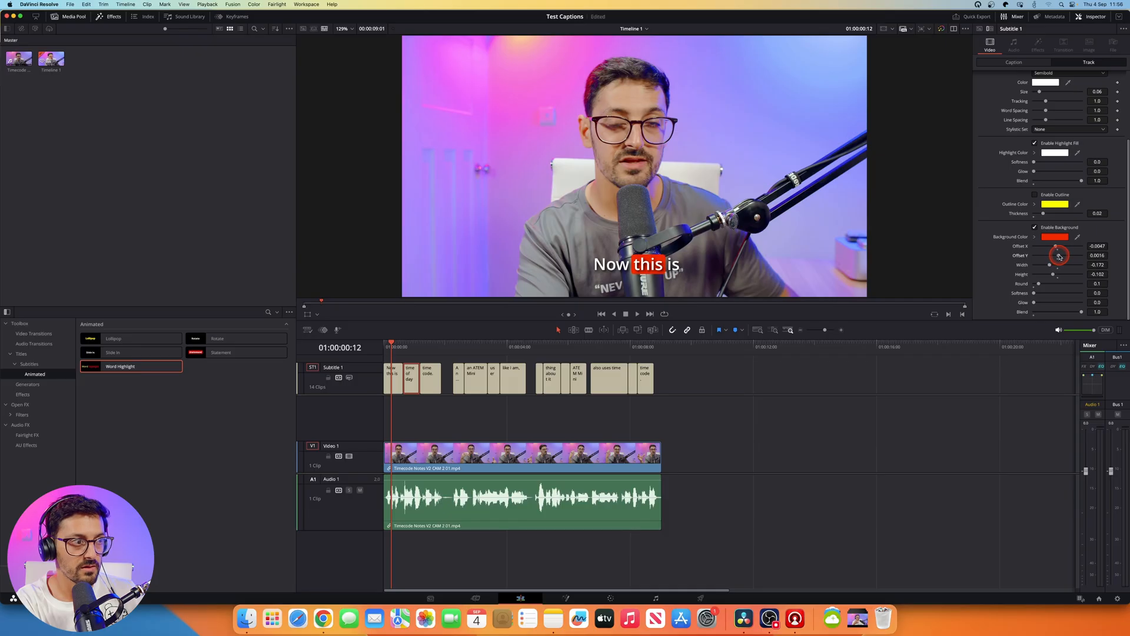
mouse_move(1039, 287)
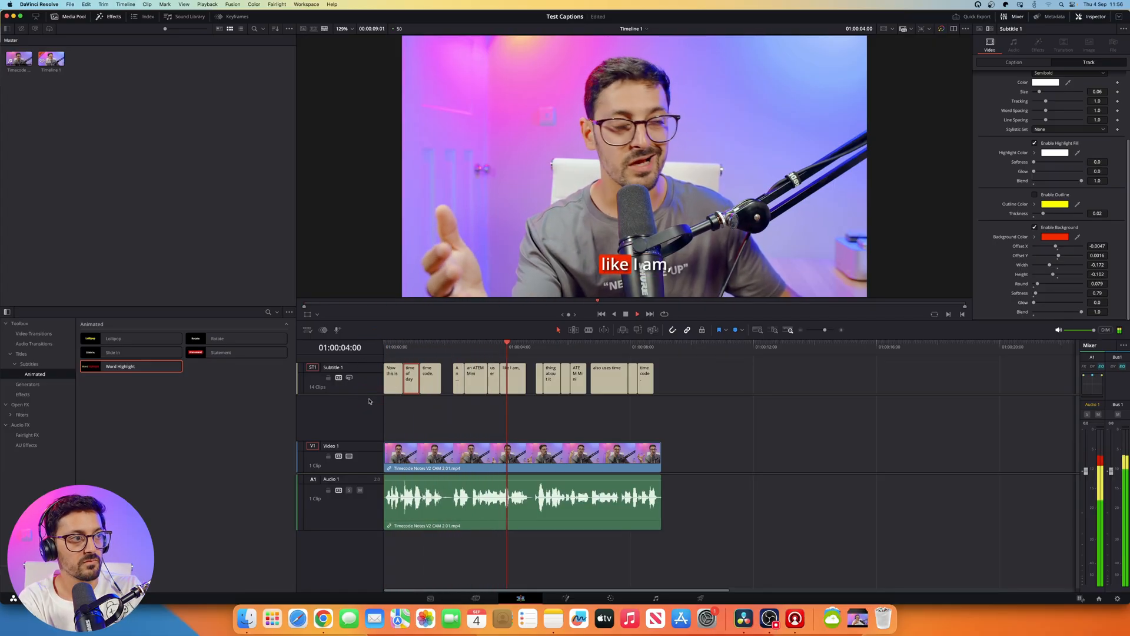
- Play the timeline to watch the red box follow each spoken word, then stop
left_click(636, 313)
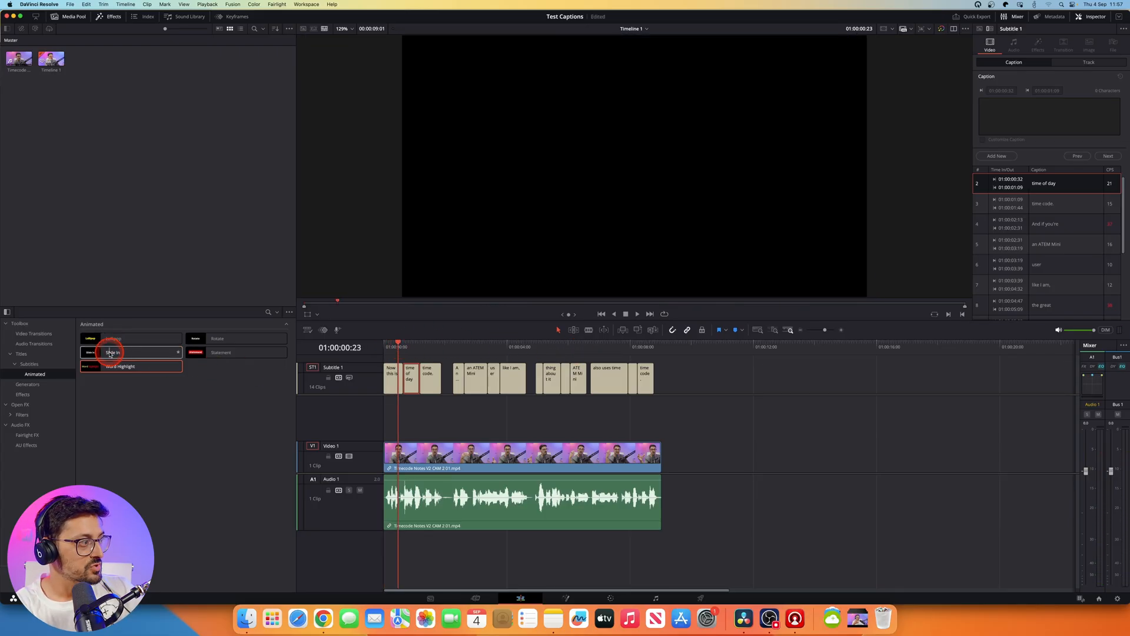
- Apply the Slide In and Rotate animations to the subtitles and preview each
left_click_drag(113, 352, 363, 377)
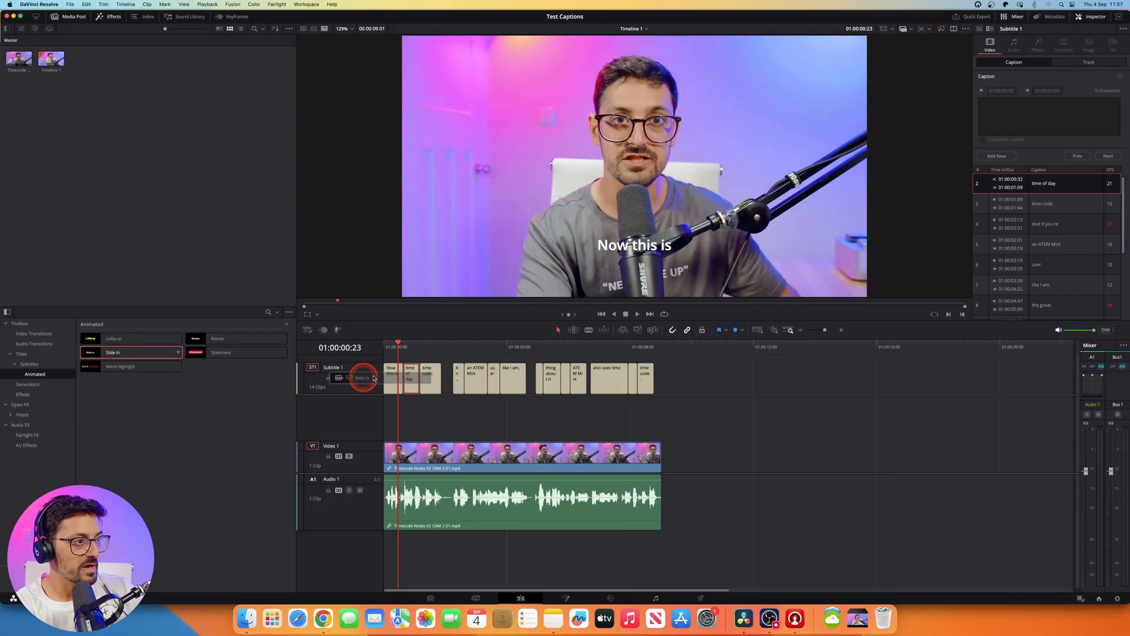
left_click(637, 313)
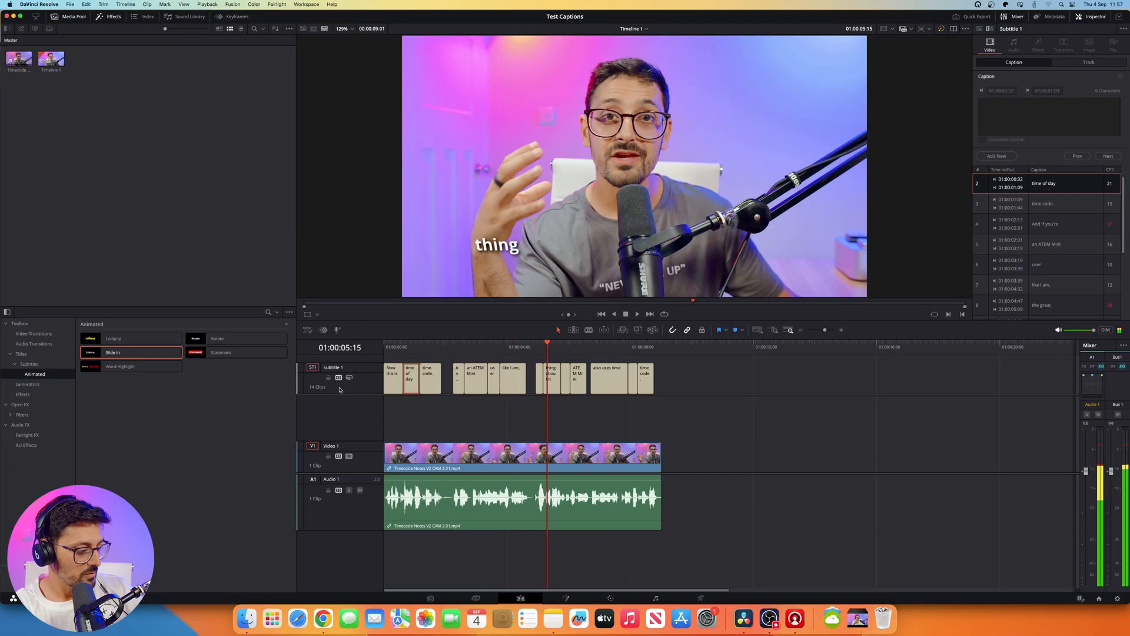
left_click(223, 352)
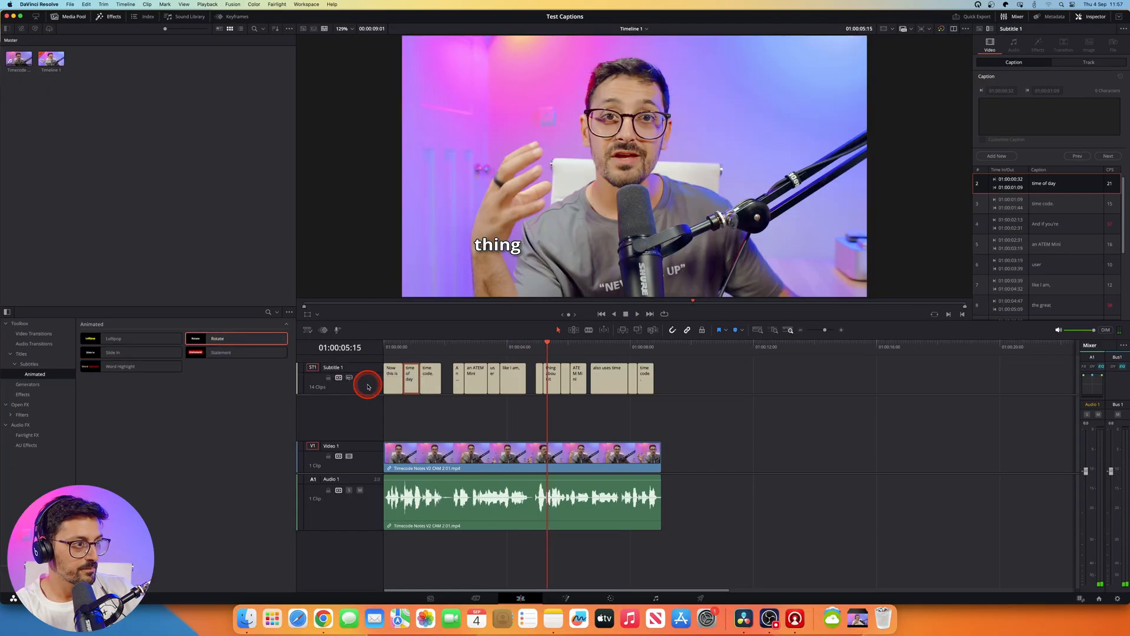
left_click(636, 313)
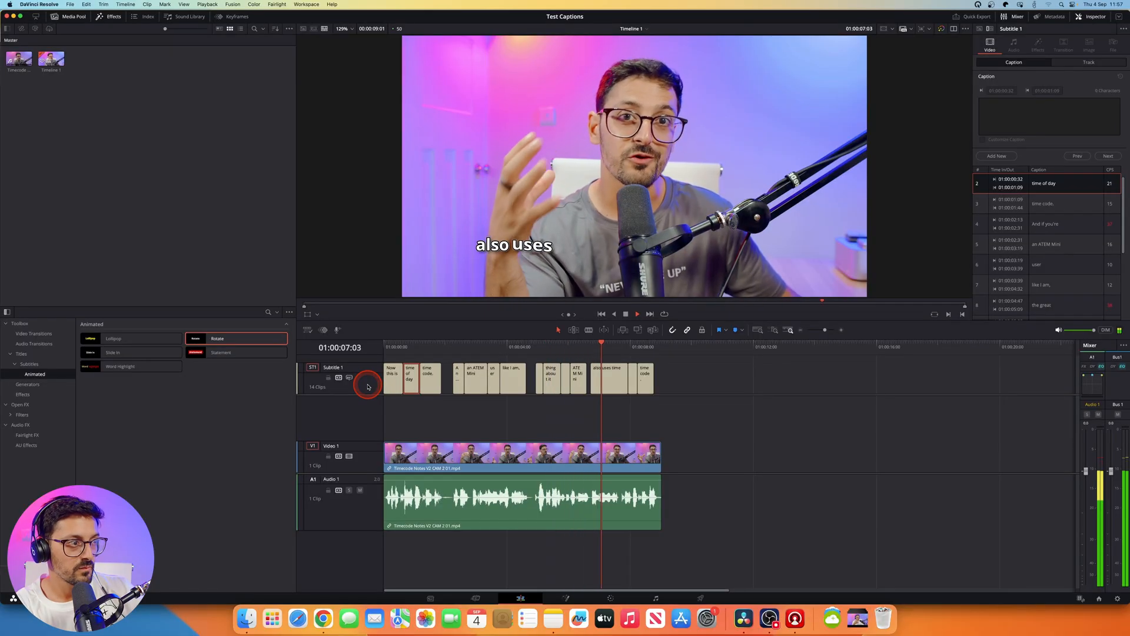
left_click(637, 313)
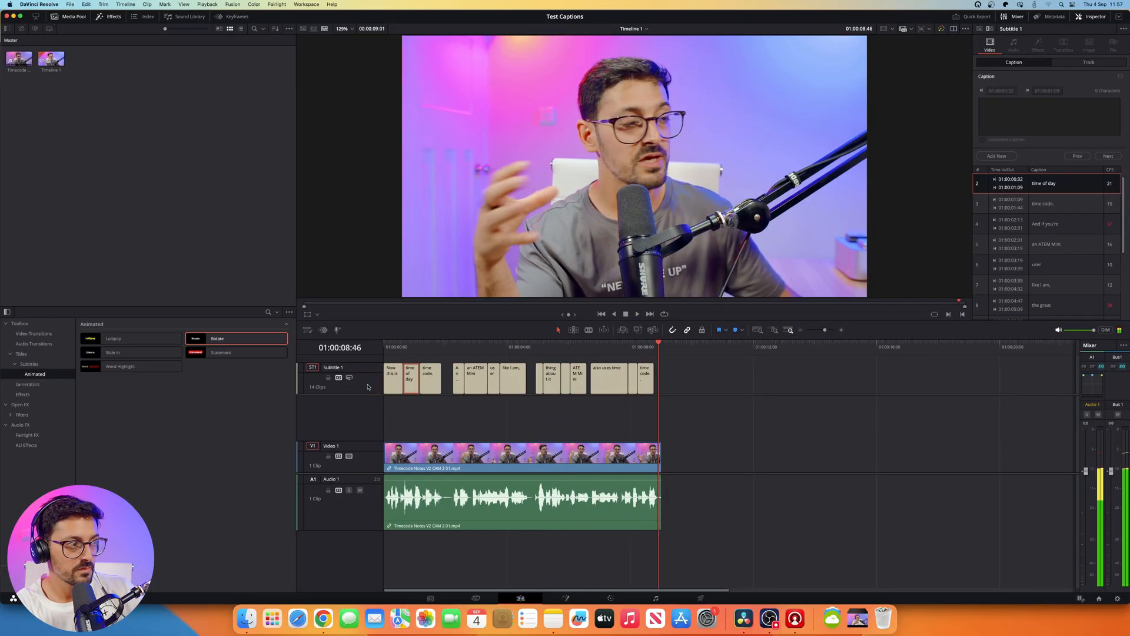